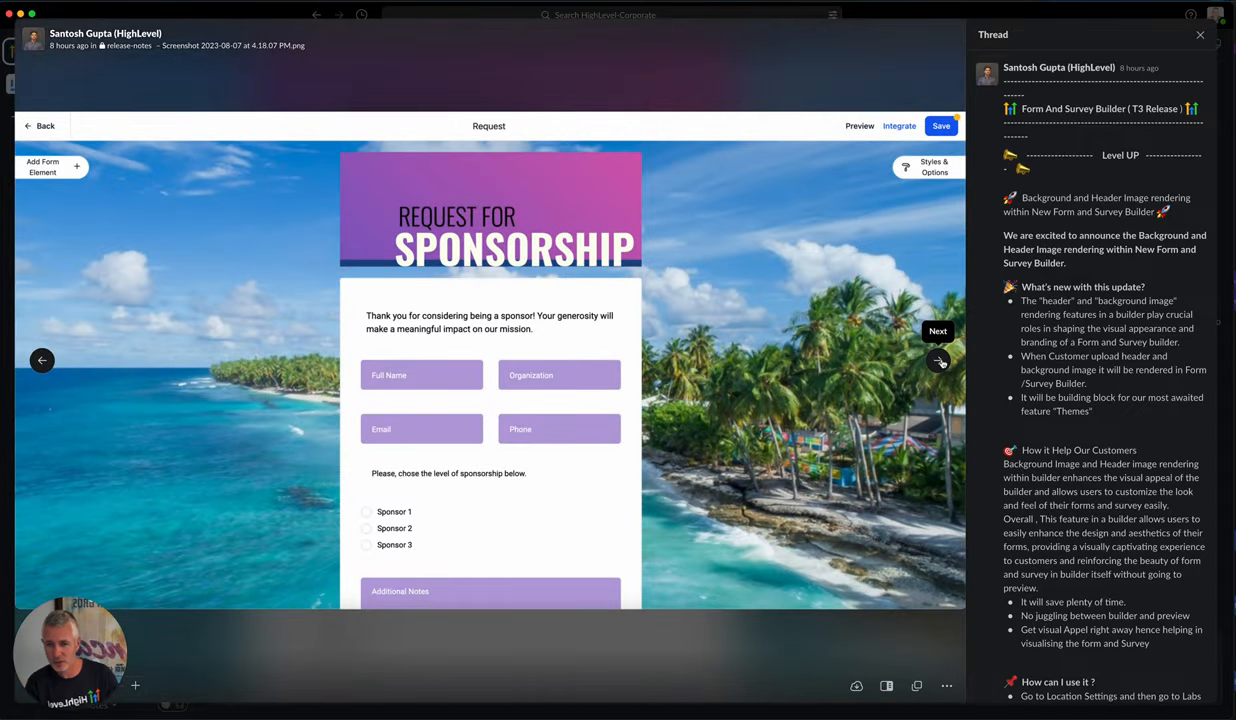
Step: Advance the image viewer to the gym registration survey screenshot
click(939, 361)
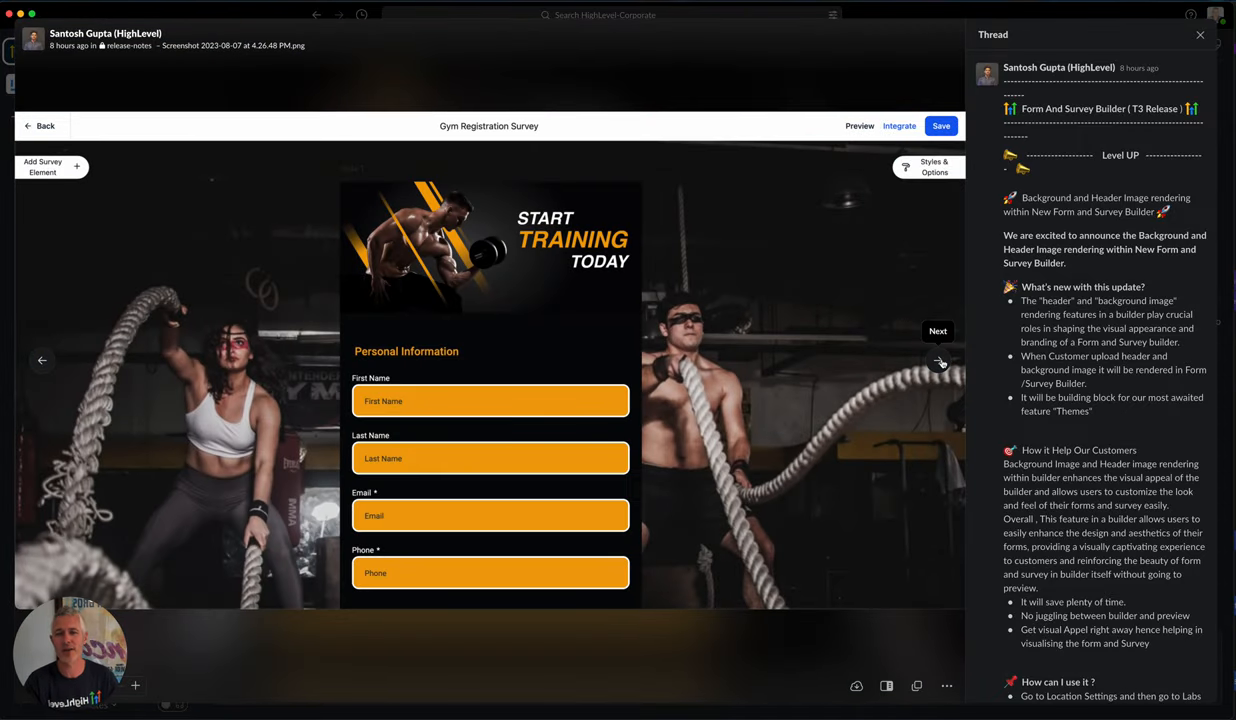
Step: Advance to the gym survey builder screenshot with personal, contact and address fields
click(47, 167)
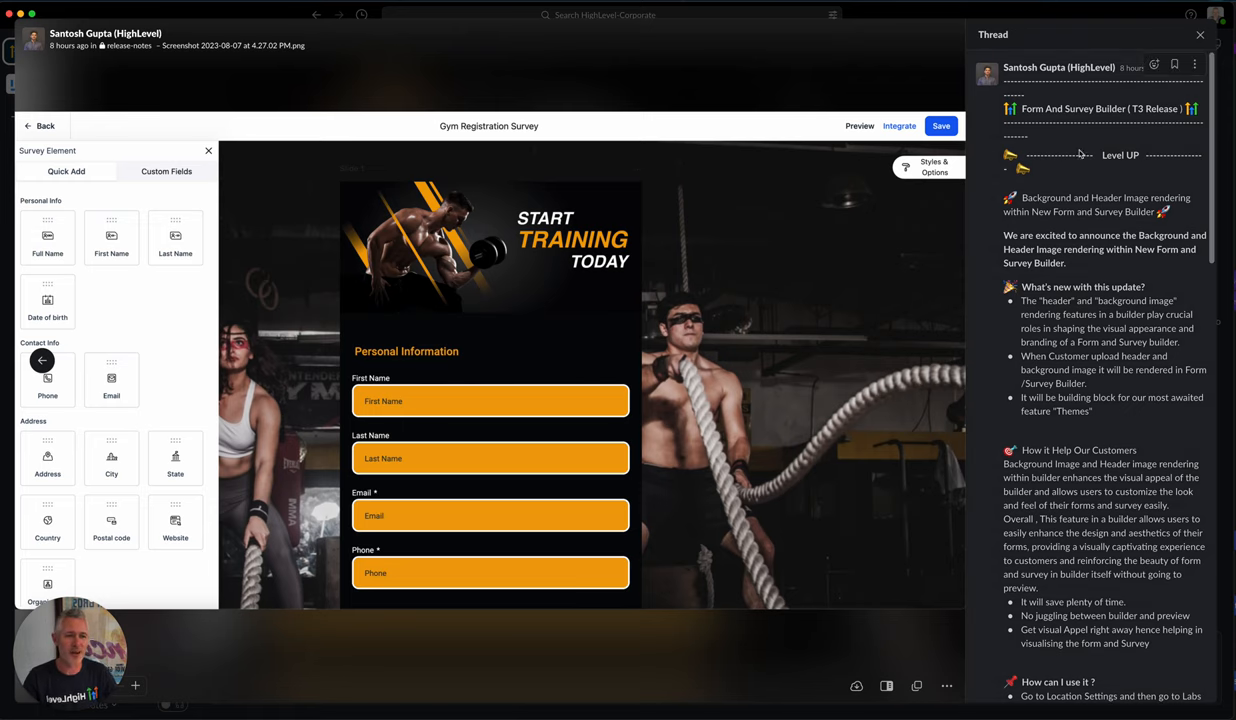
mouse_move(1100, 261)
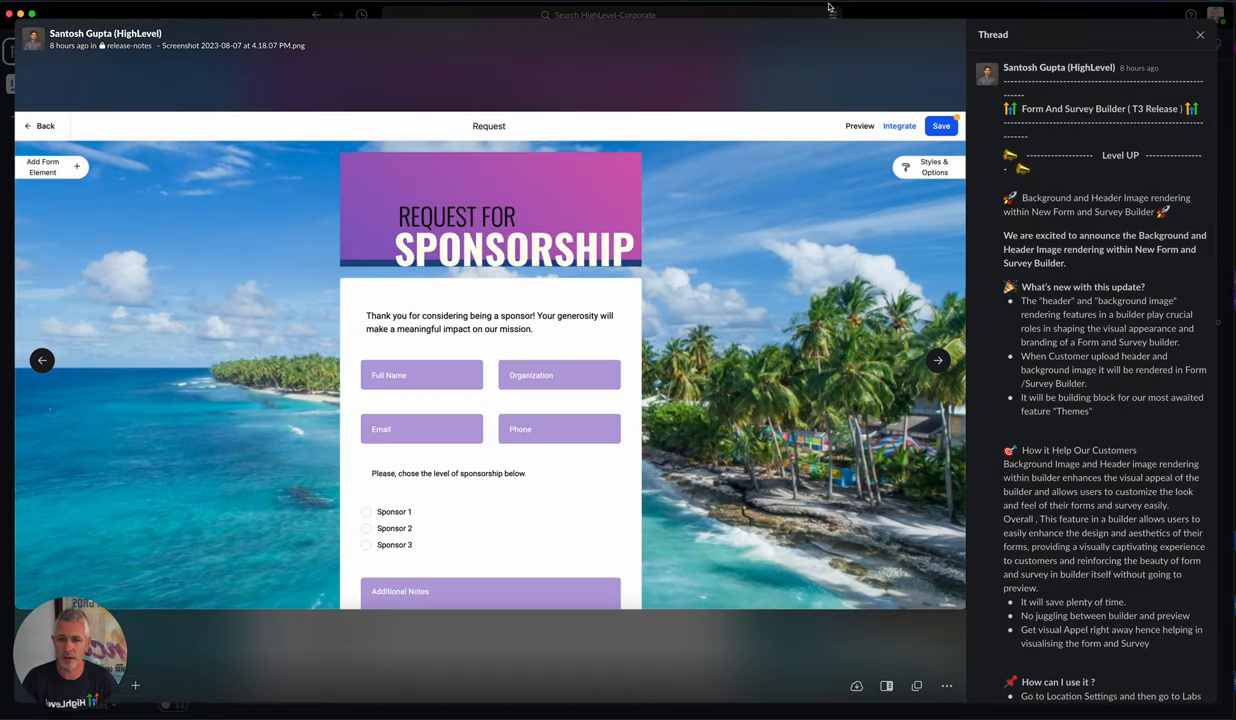
Step: Advance to the Discover New Marketing Strategies contact form screenshot and review the thread
click(925, 167)
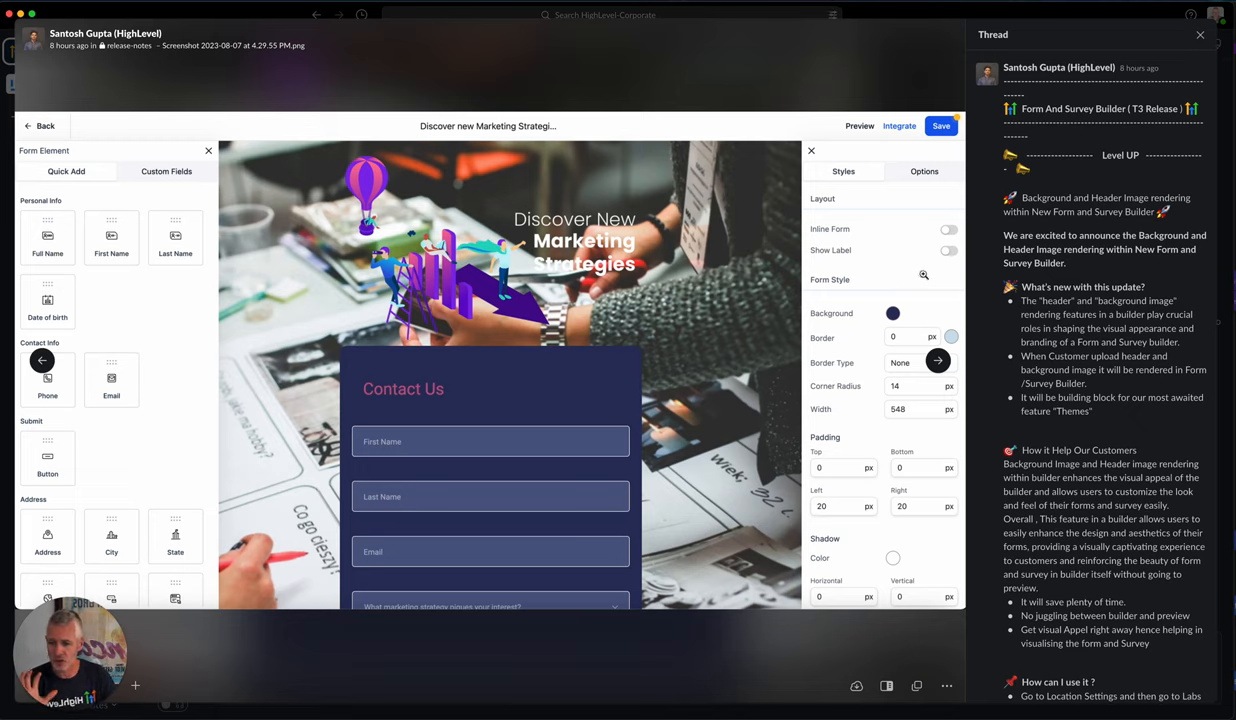
scroll(down, 3)
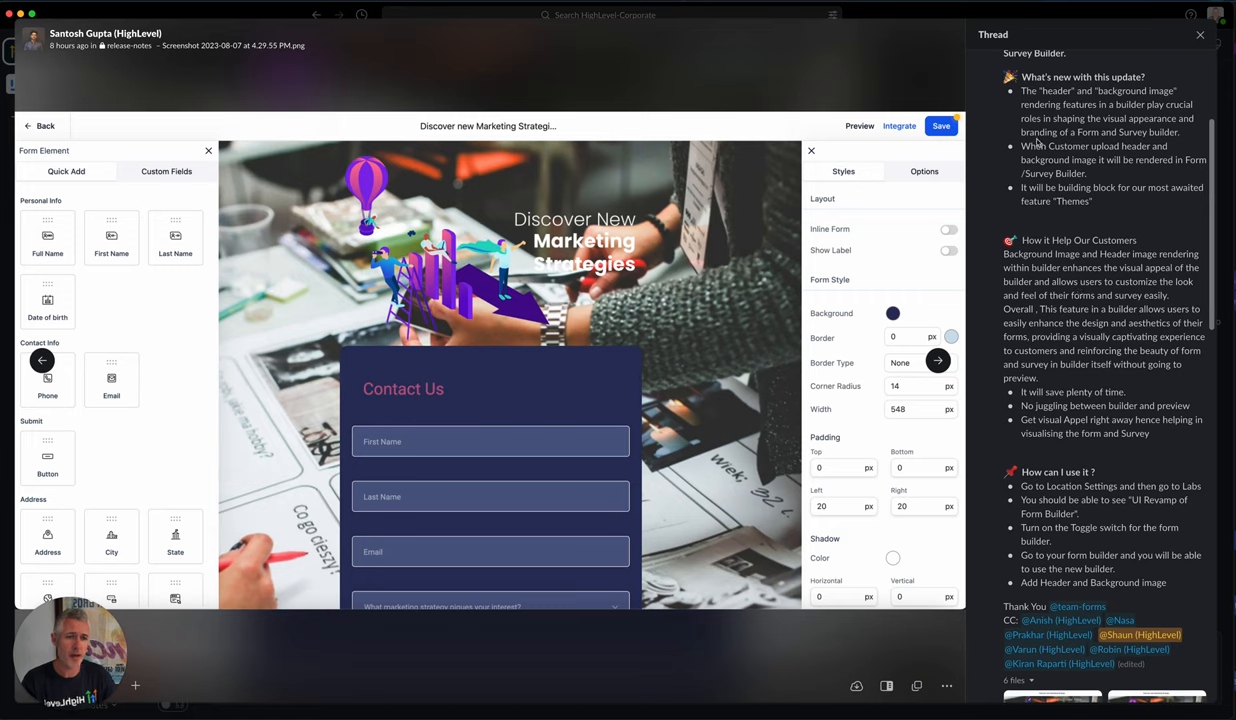
mouse_move(1091, 368)
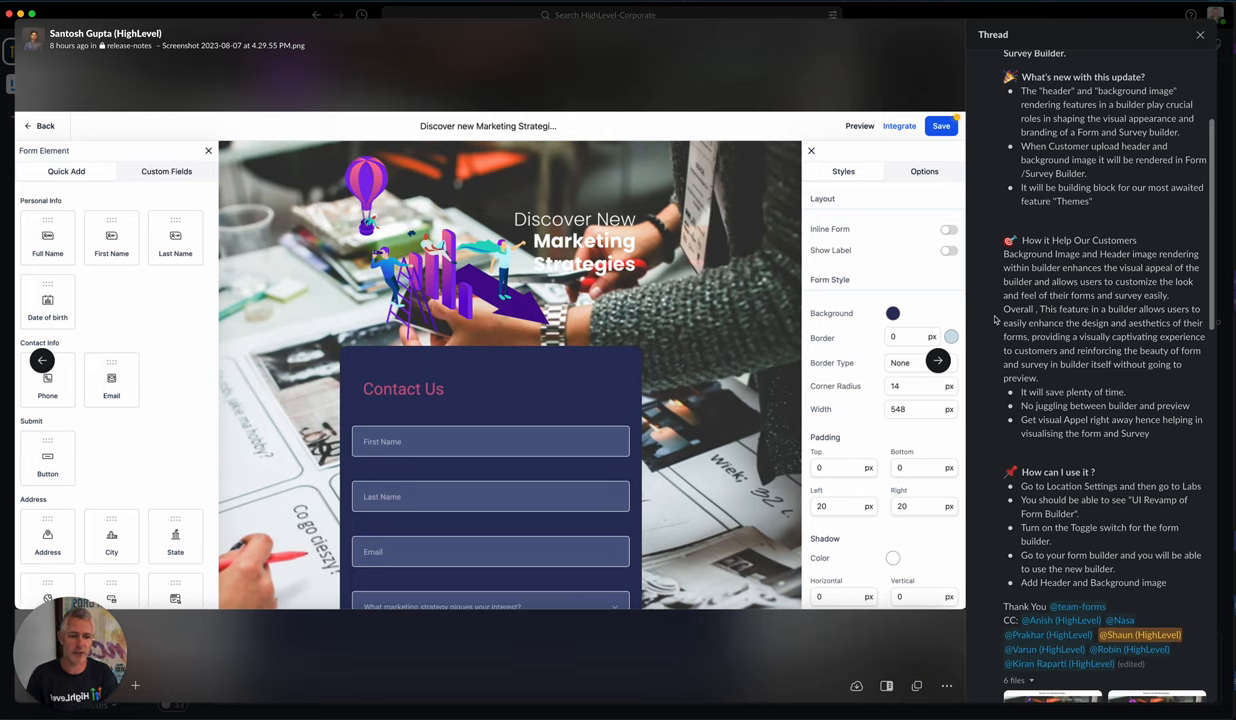
scroll(up, 3)
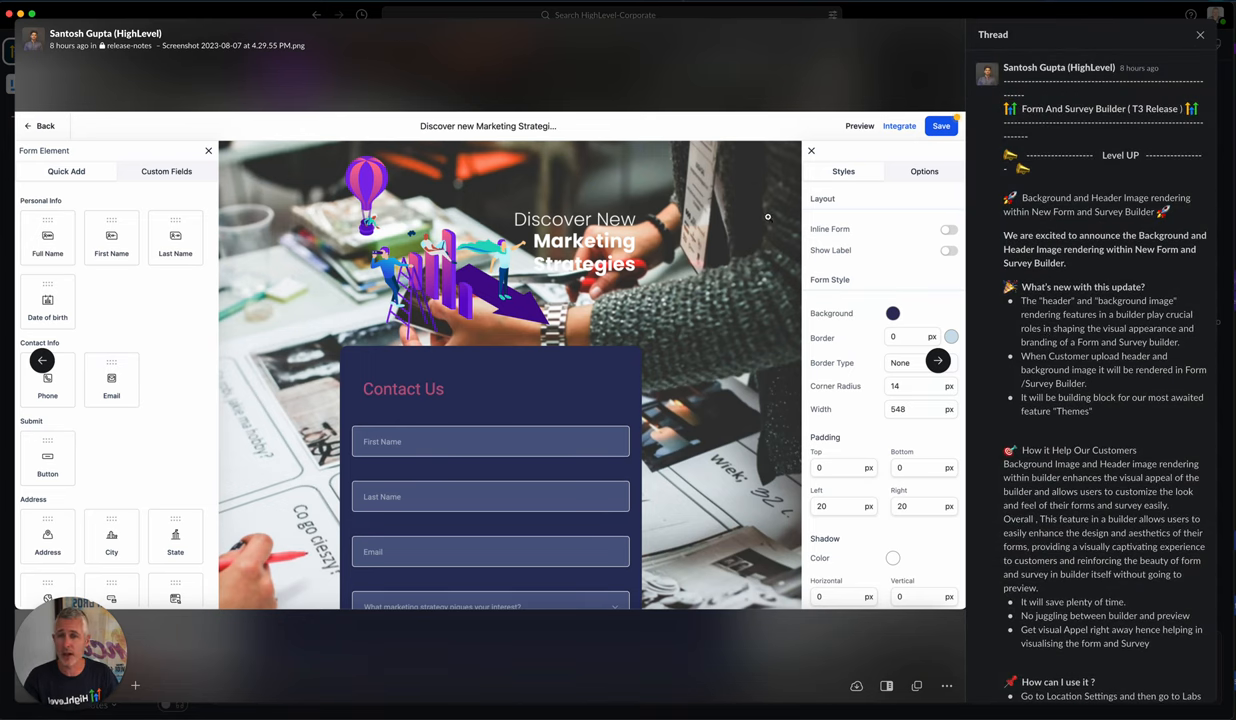
mouse_move(647, 164)
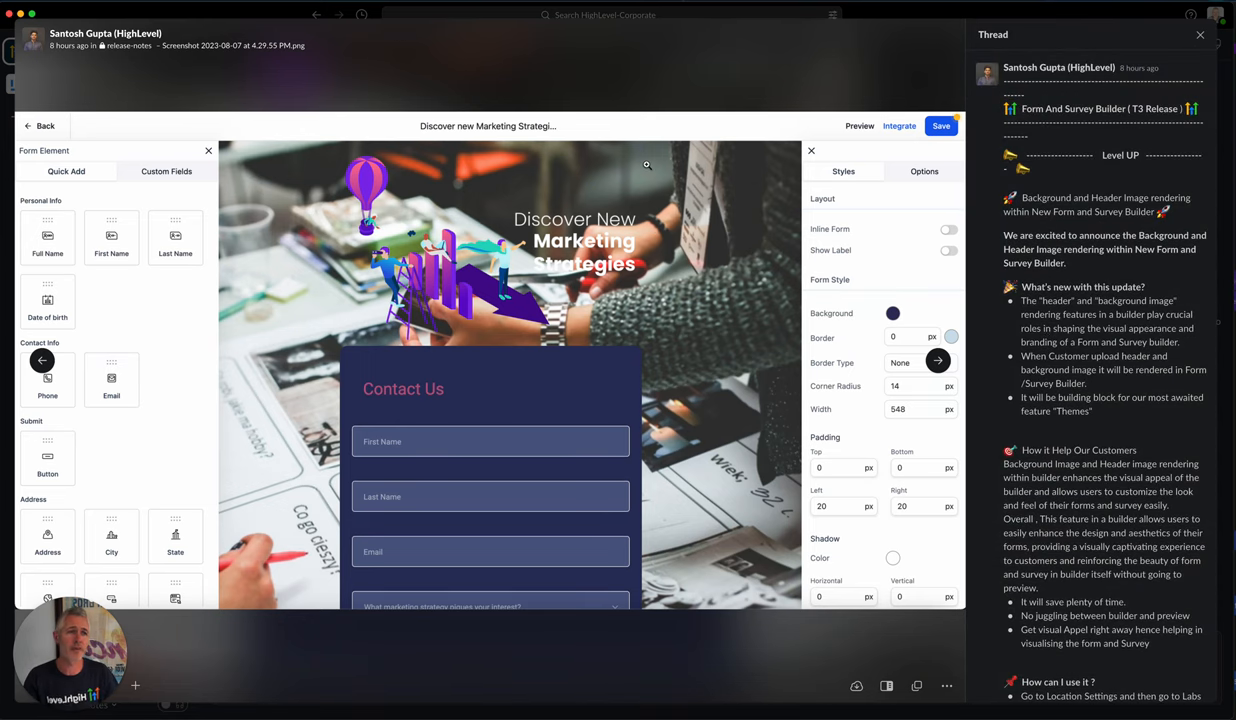